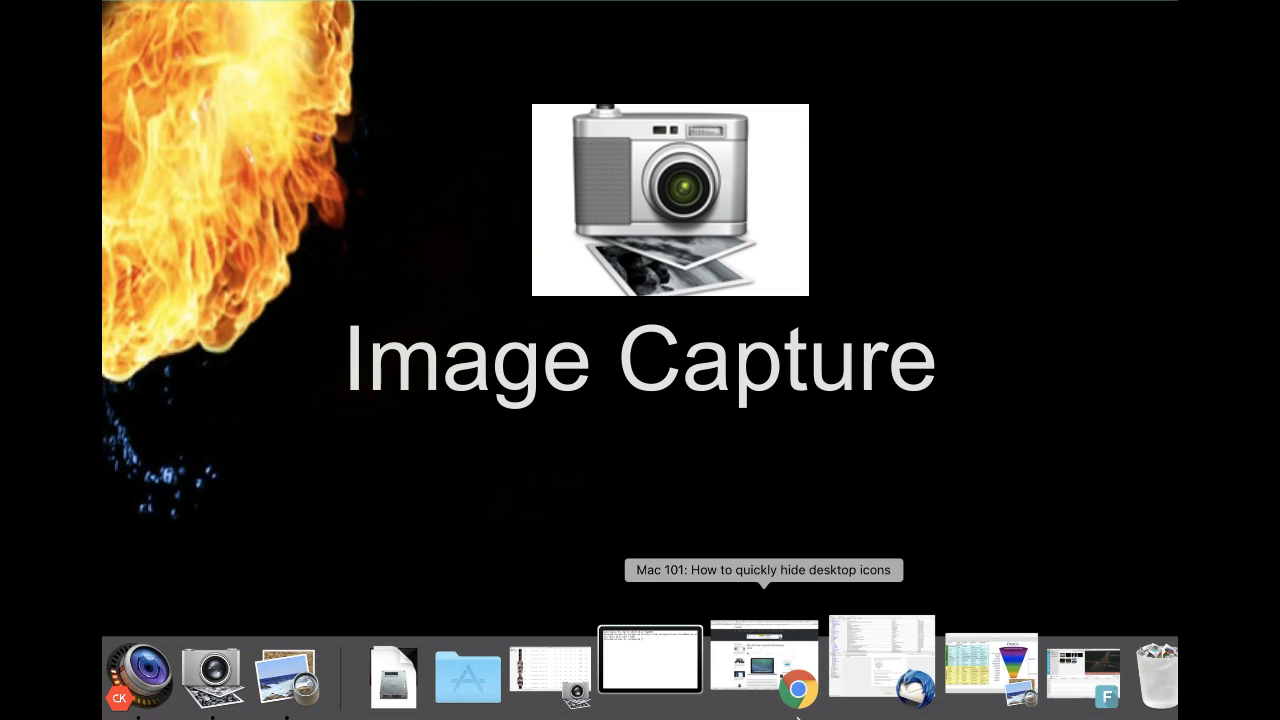
mouse_move(1055, 660)
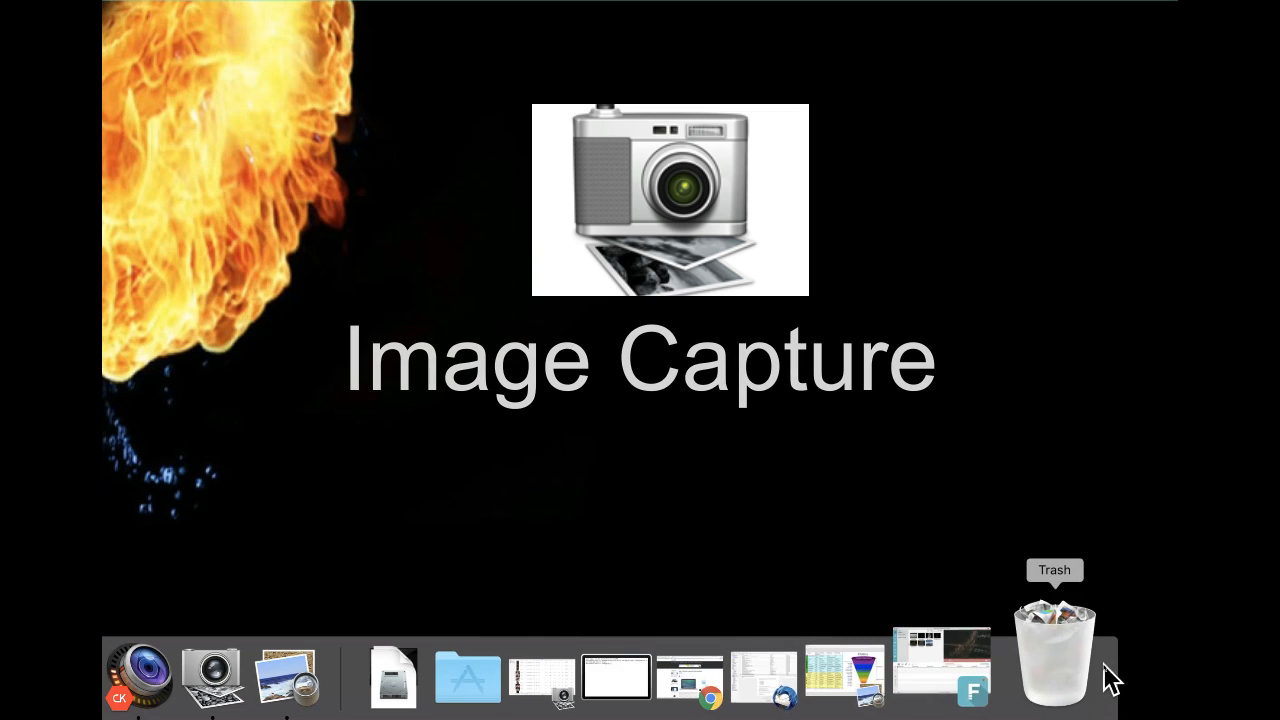
Step: Launch Image Capture from the Dock's Applications stack
click(466, 677)
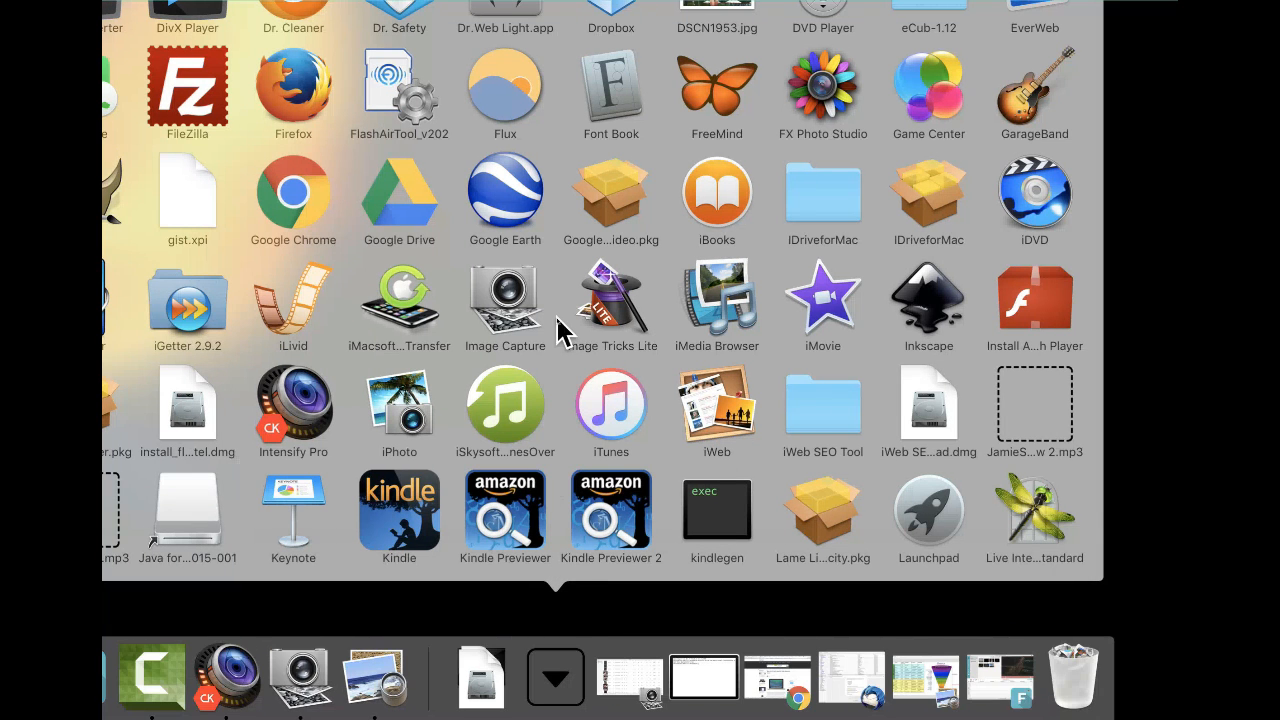
scroll(up, 3)
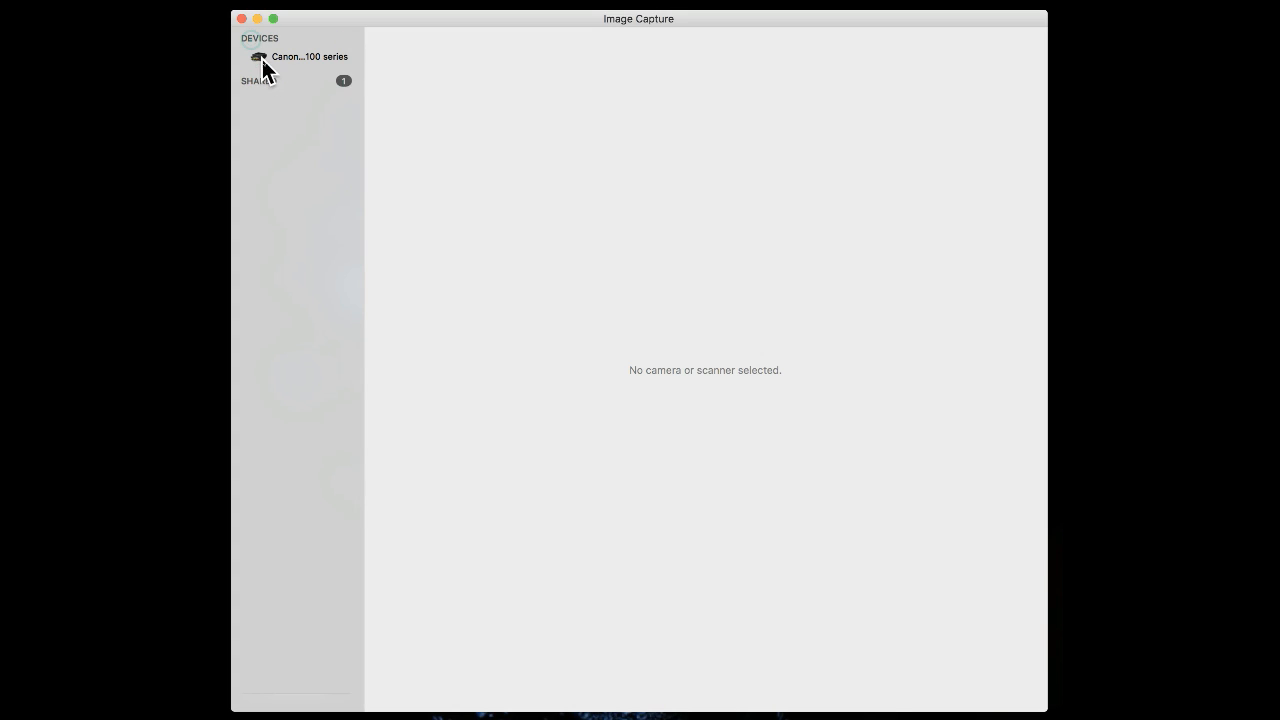
Step: Select the iPhone under Devices and browse its 1047 photos
click(299, 56)
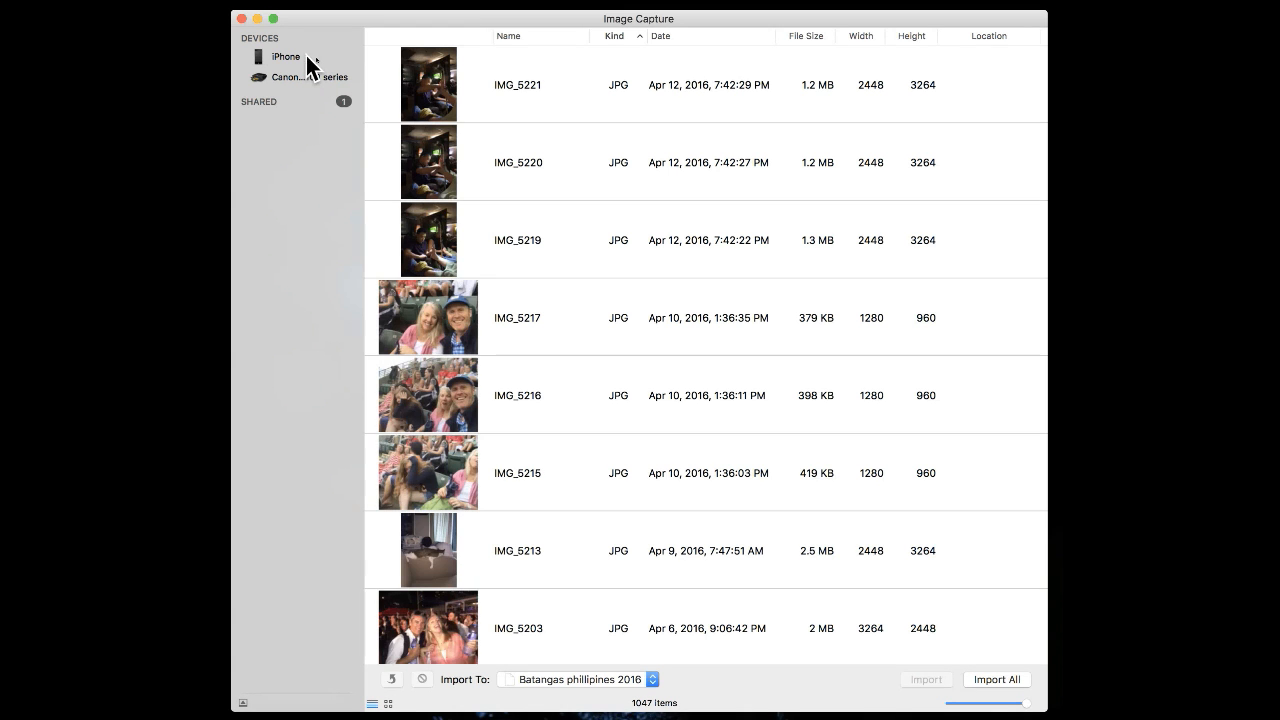
scroll(down, 3)
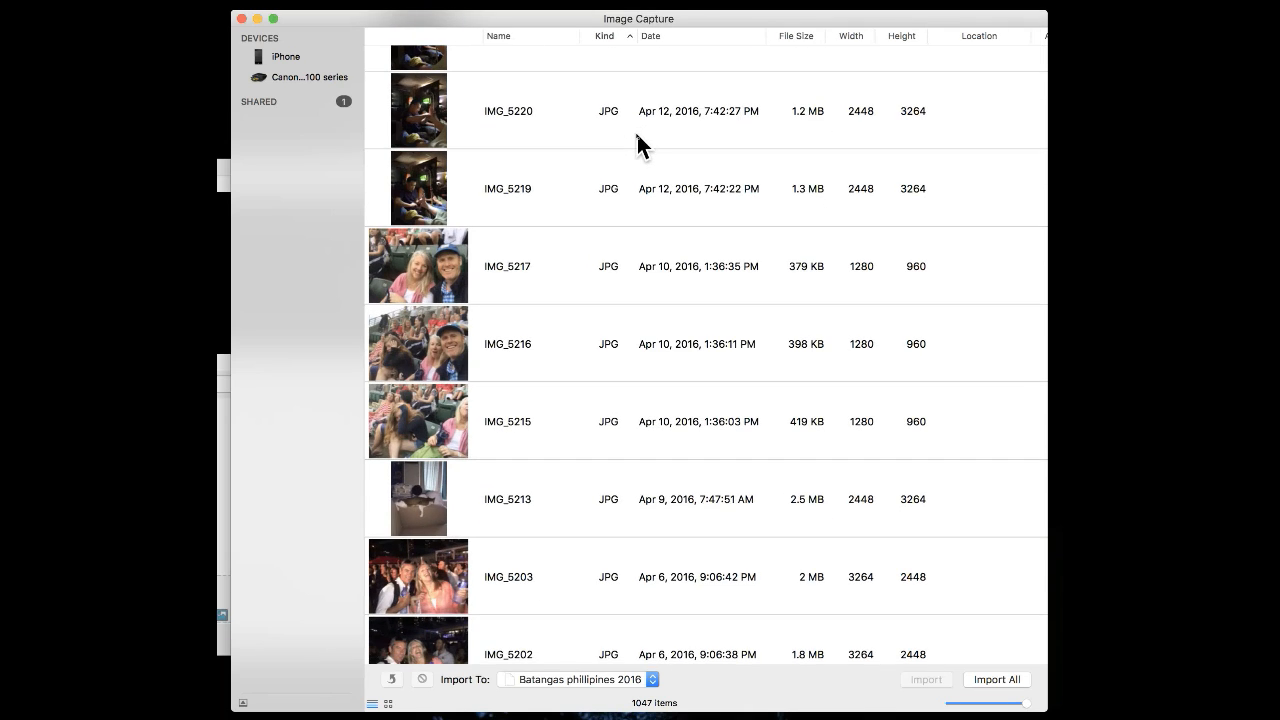
scroll(down, 3)
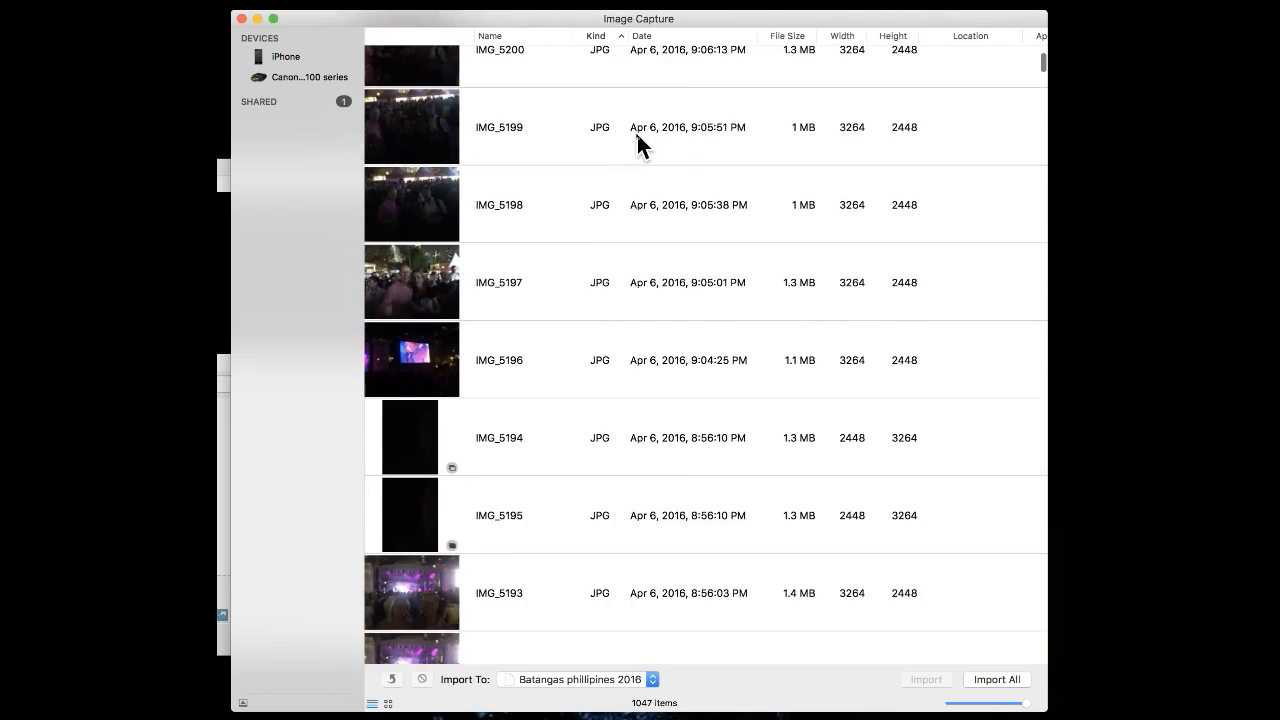
scroll(up, 3)
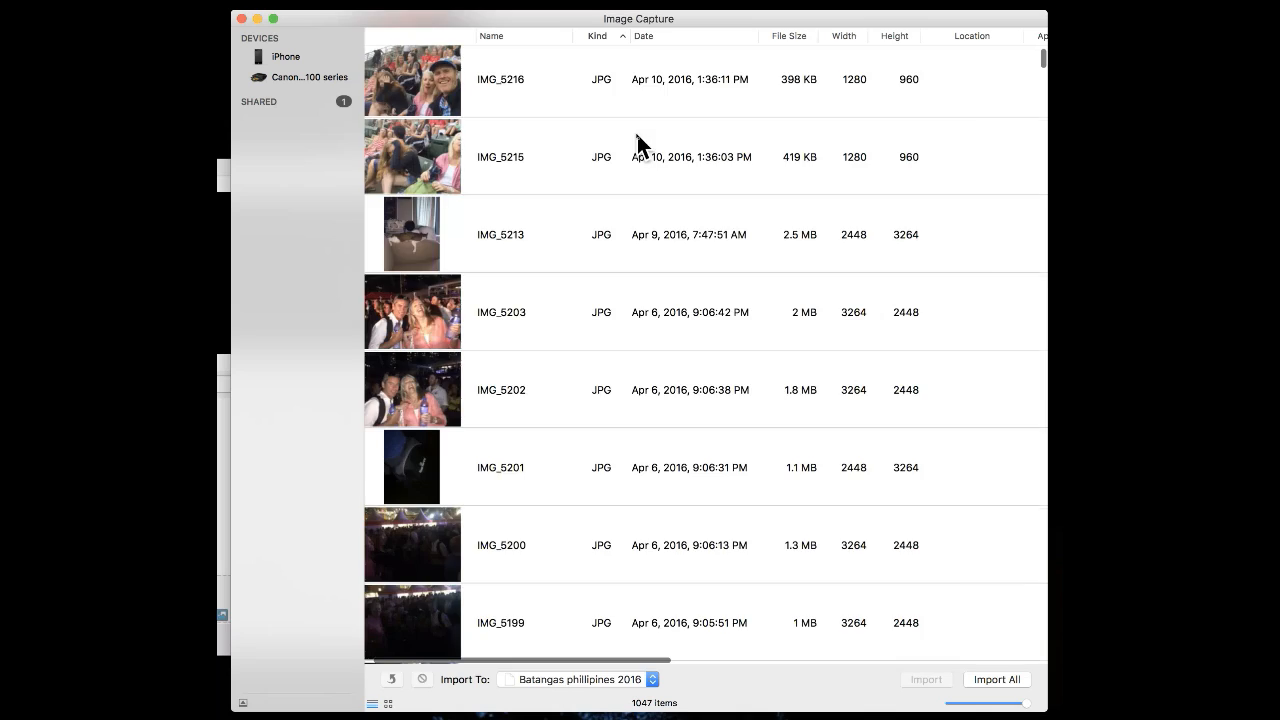
scroll(up, 3)
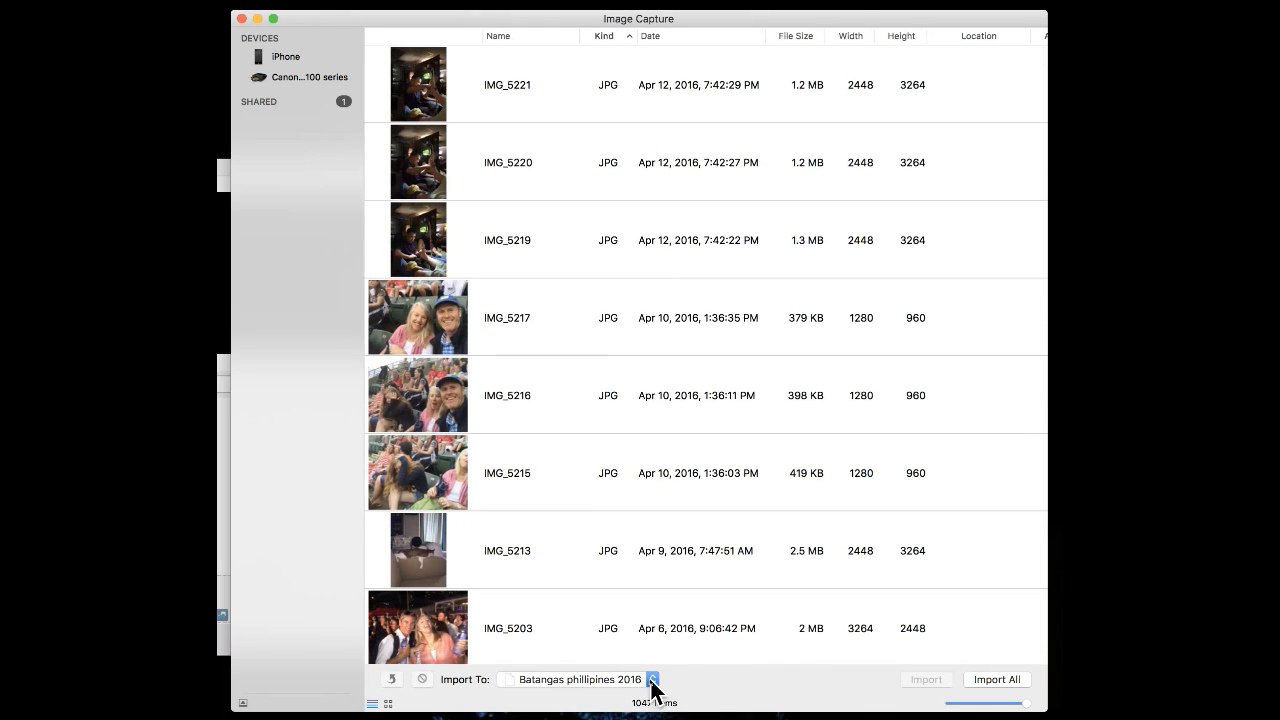
Step: Change the import destination from 'Batangas phillipines 2016' to Desktop
click(652, 679)
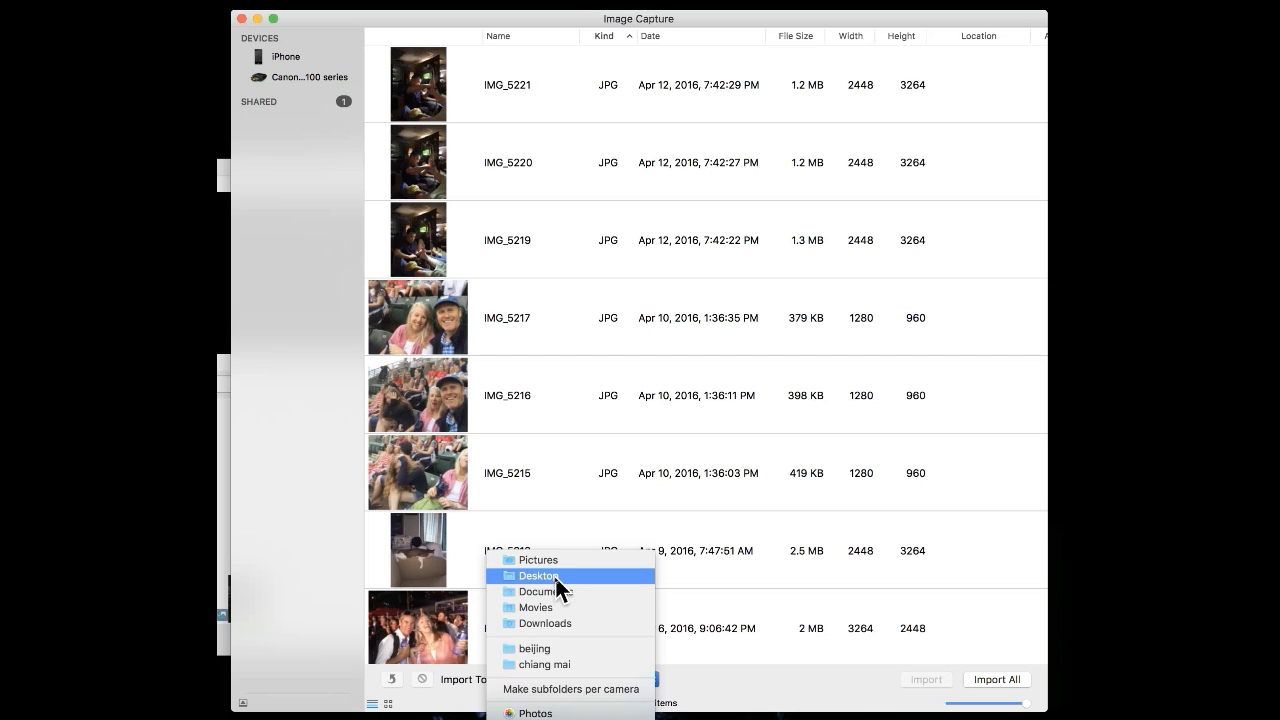
click(539, 575)
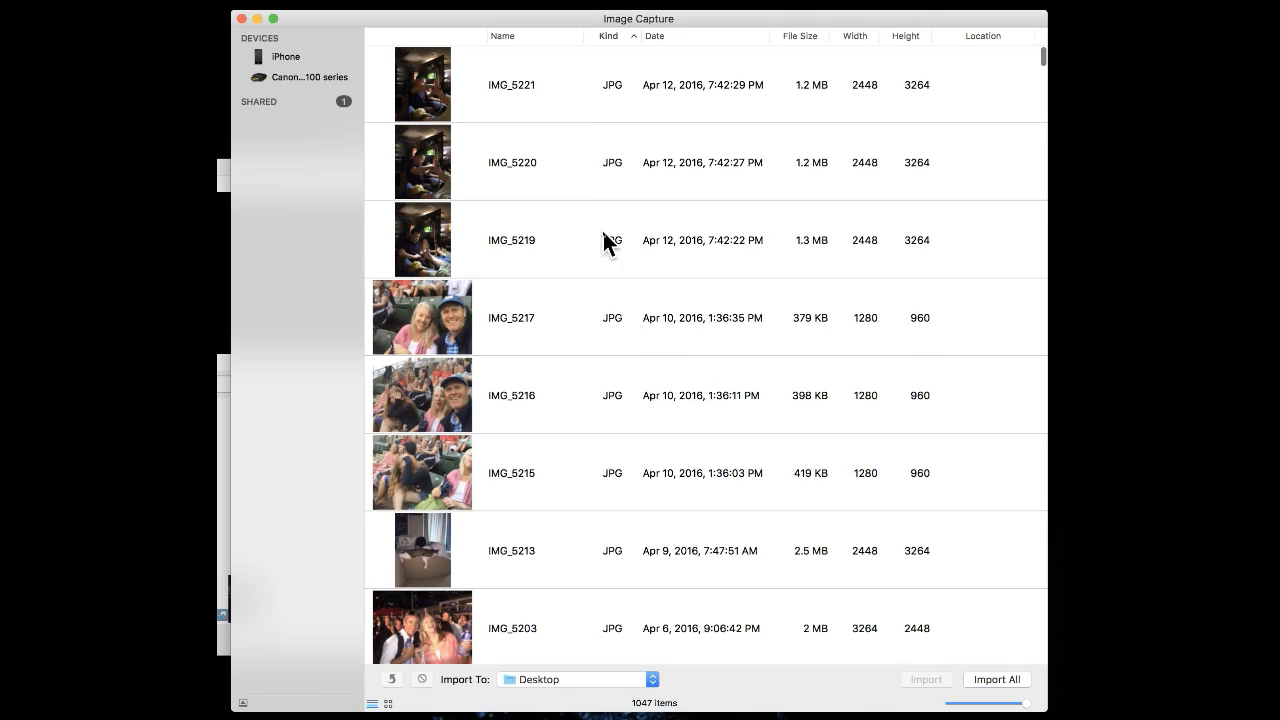
Step: Select photos IMG_5221, IMG_5219, IMG_5216 and IMG_5213
click(511, 84)
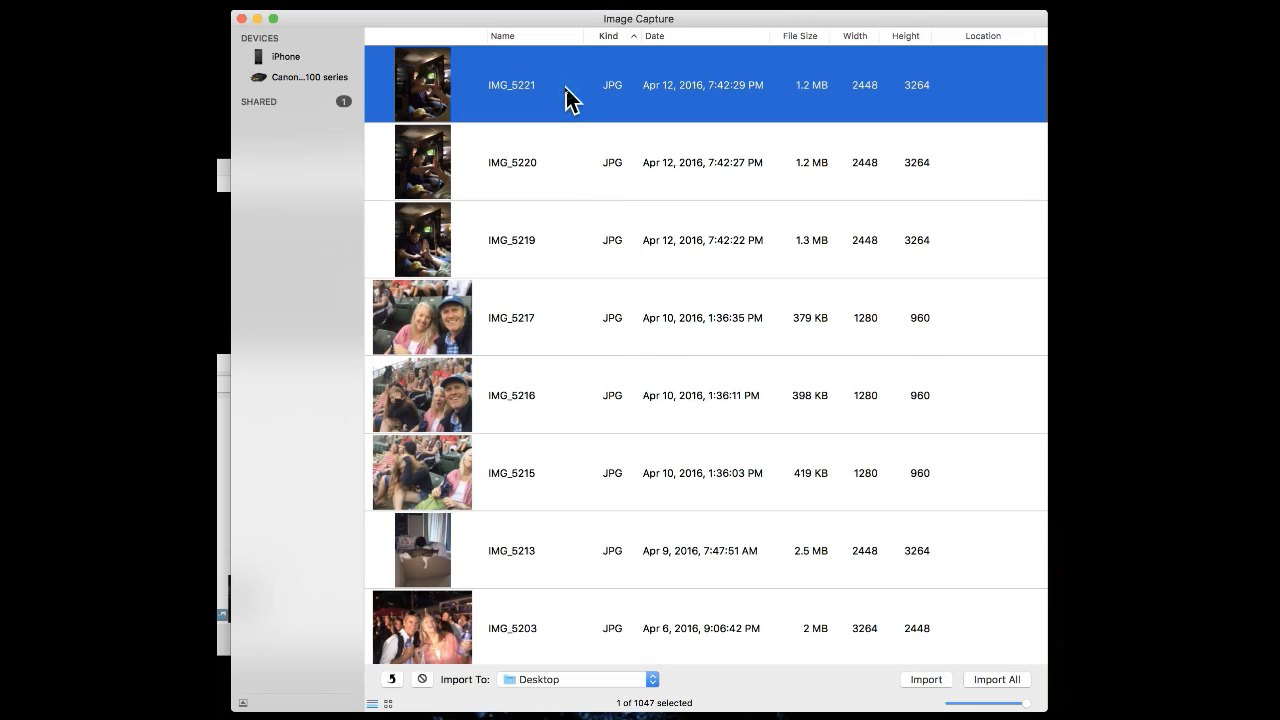
mouse_move(550, 478)
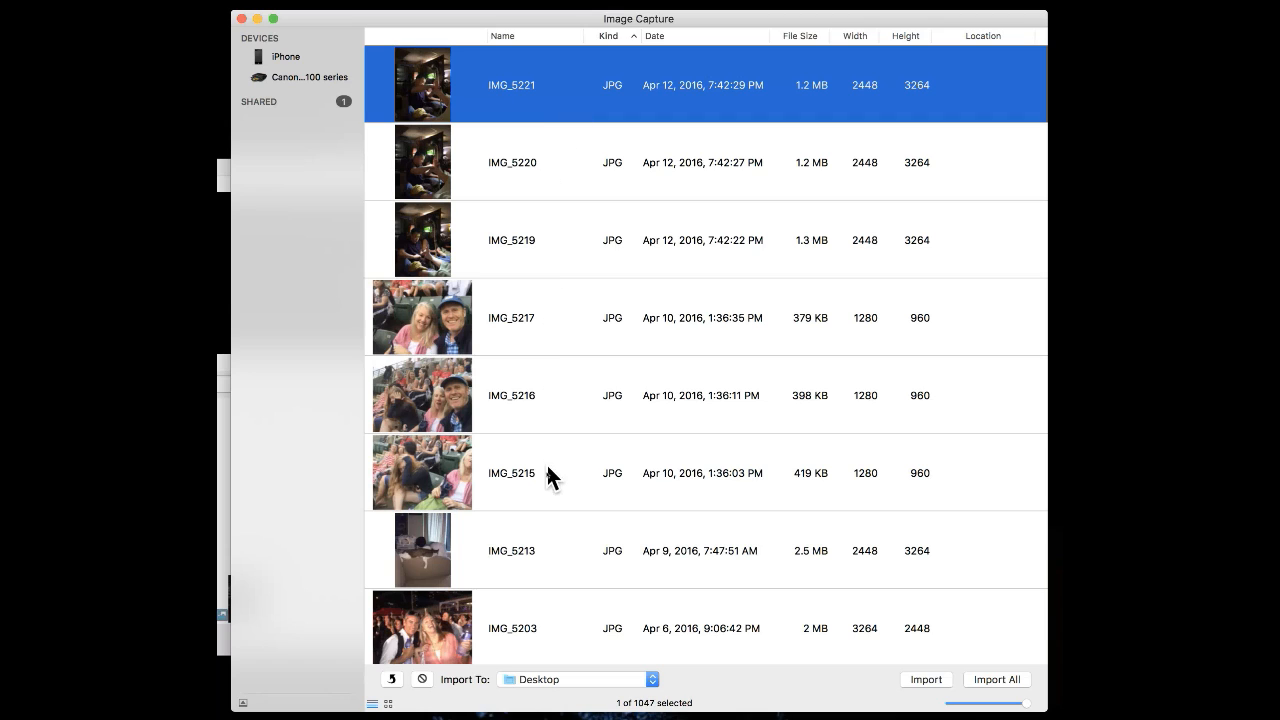
click(550, 473)
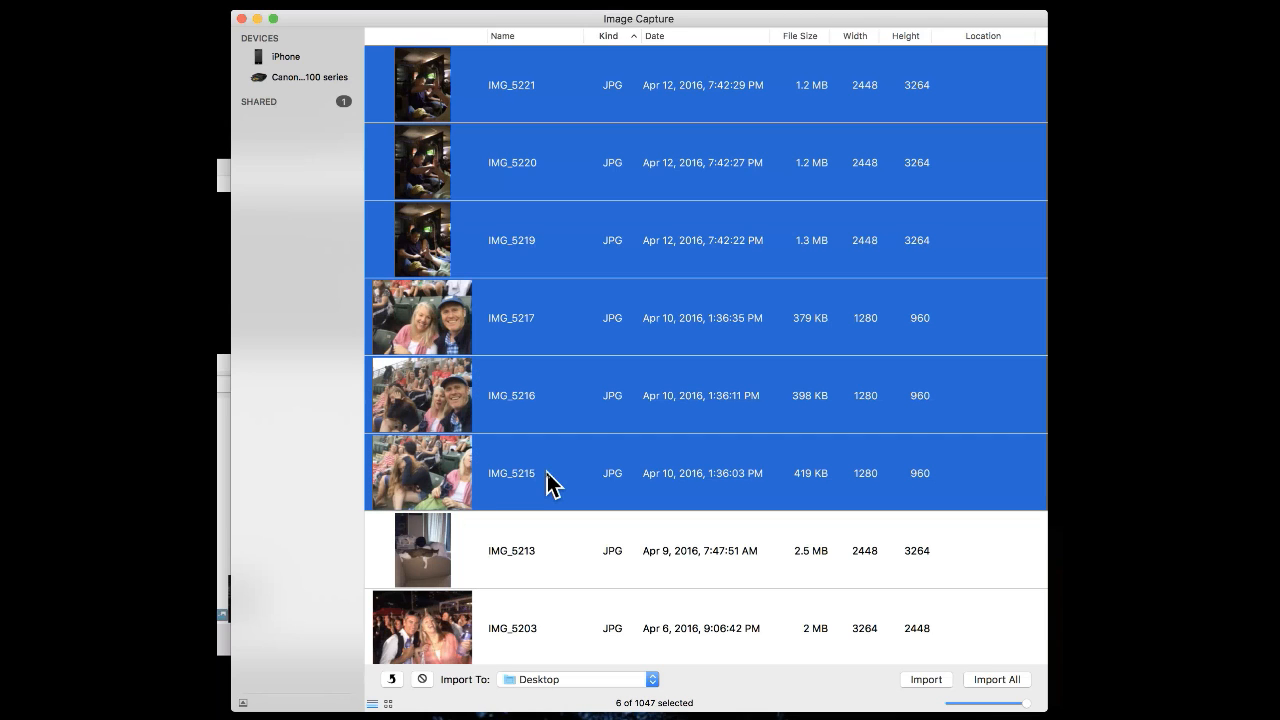
mouse_move(556, 90)
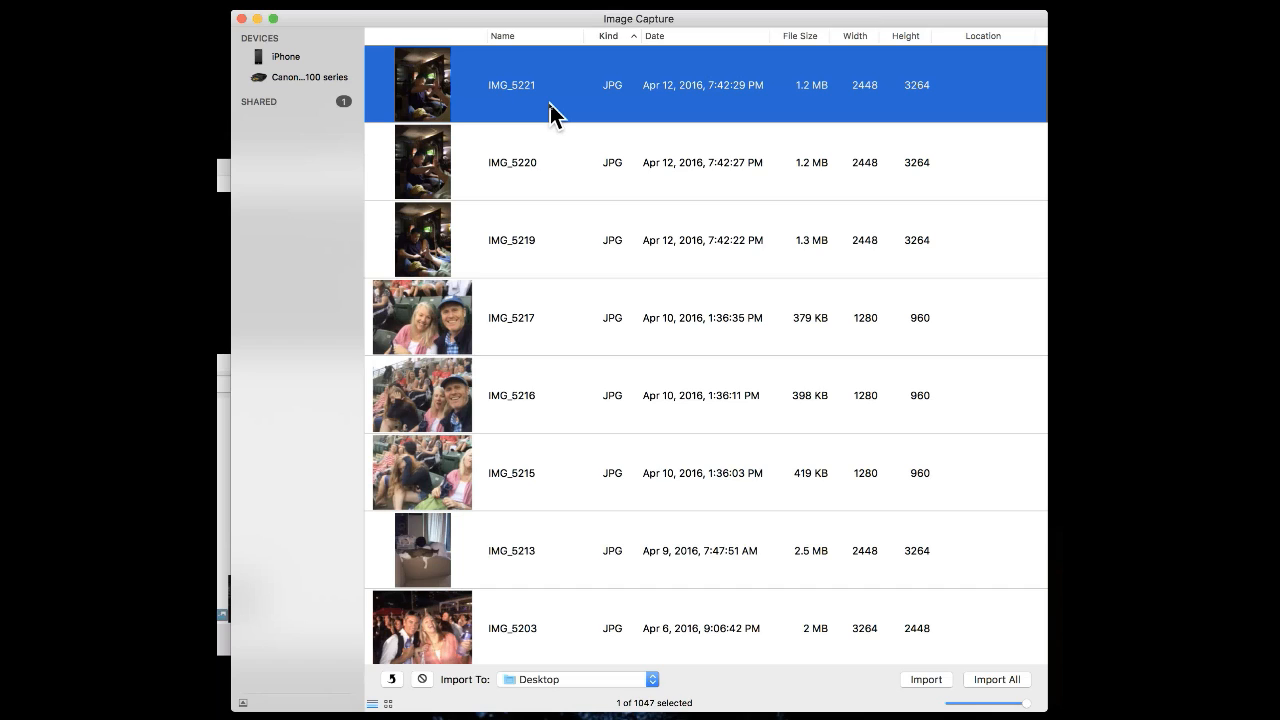
click(565, 395)
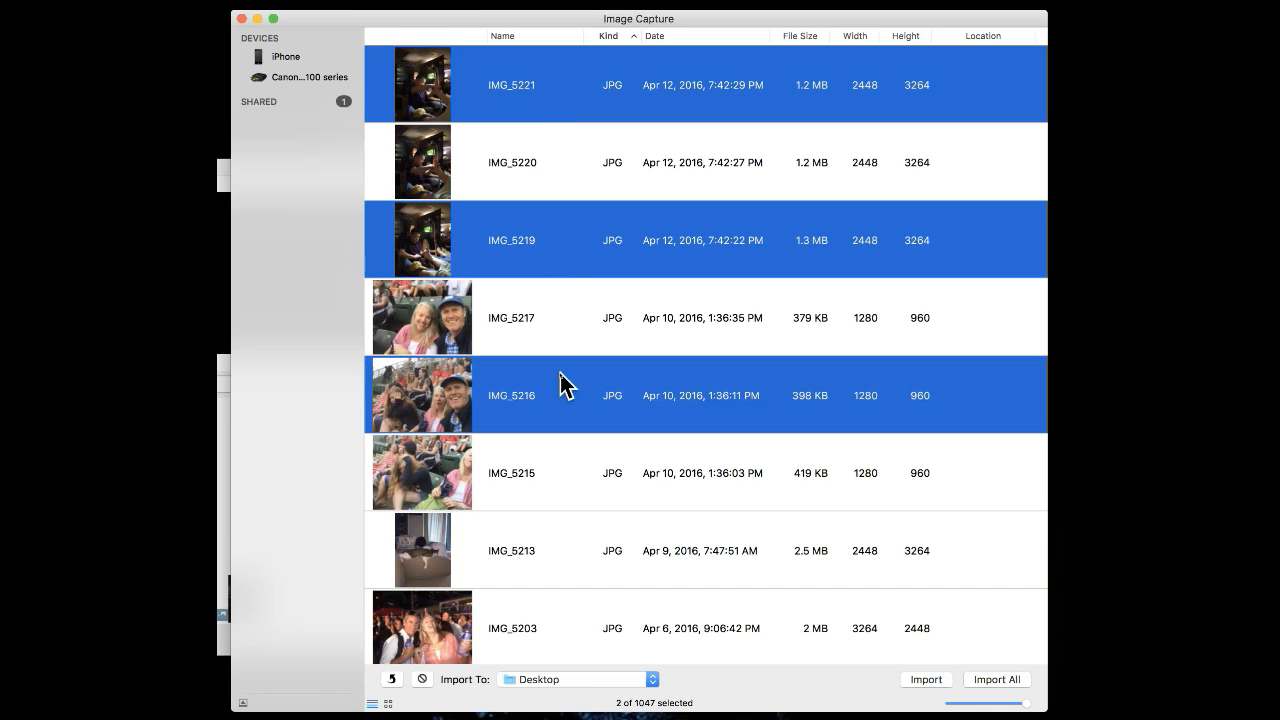
click(540, 550)
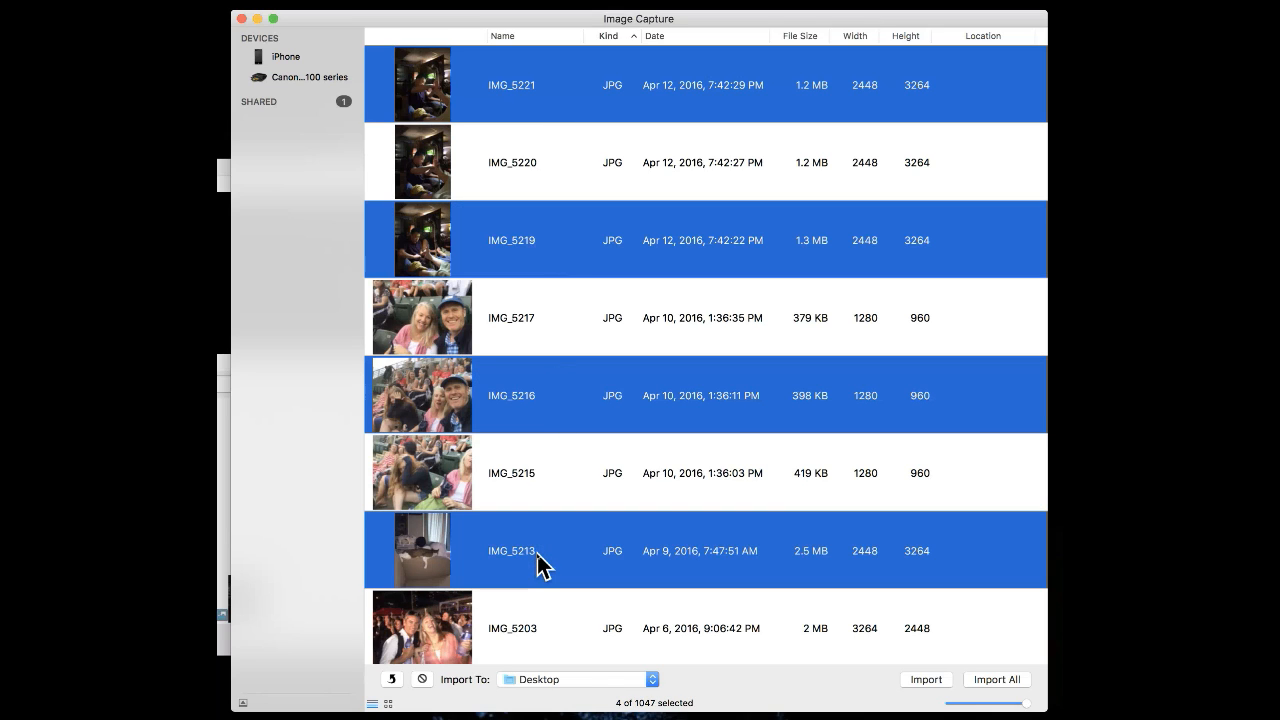
mouse_move(580, 670)
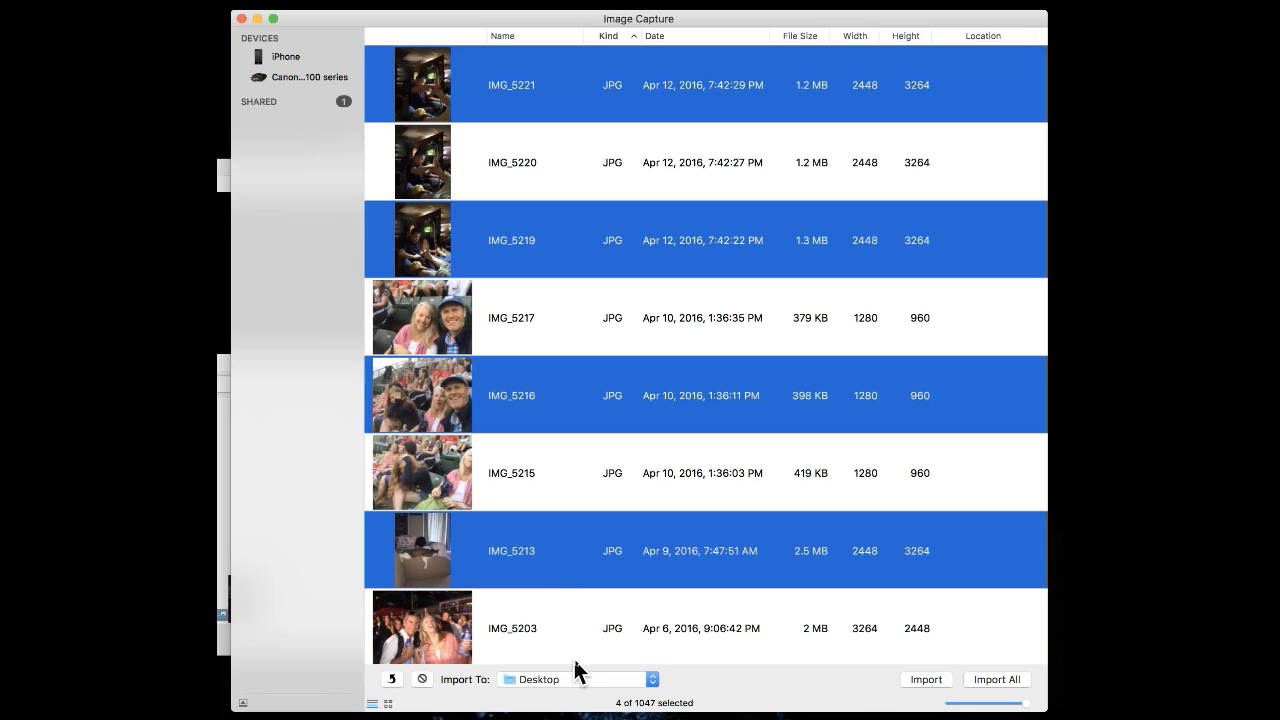
mouse_move(924, 679)
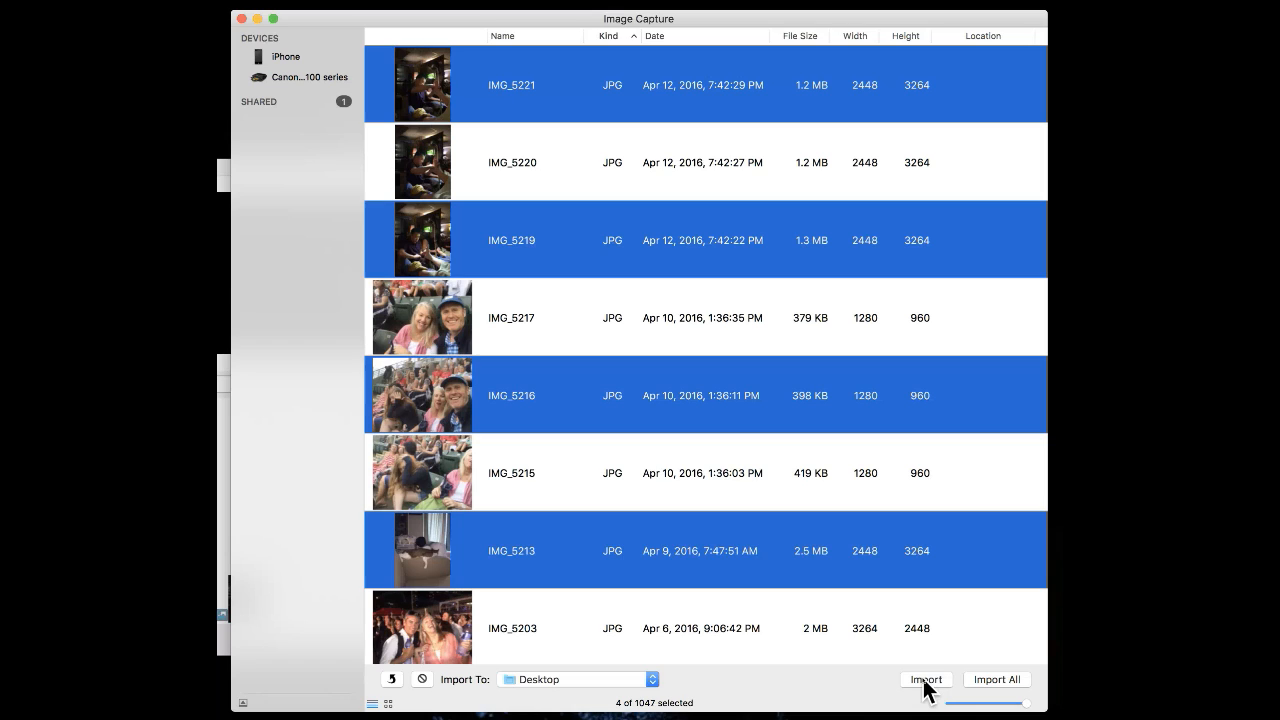
Step: Import the four selected photos to the Desktop
click(924, 679)
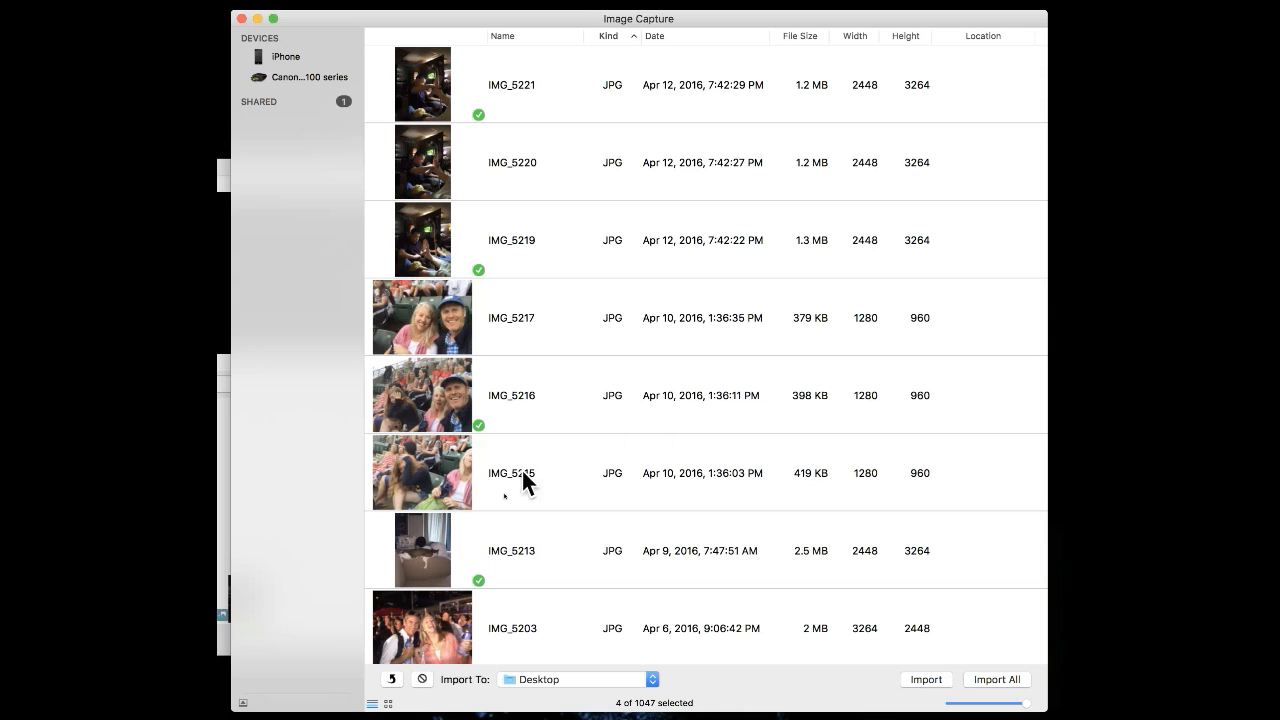
mouse_move(510, 235)
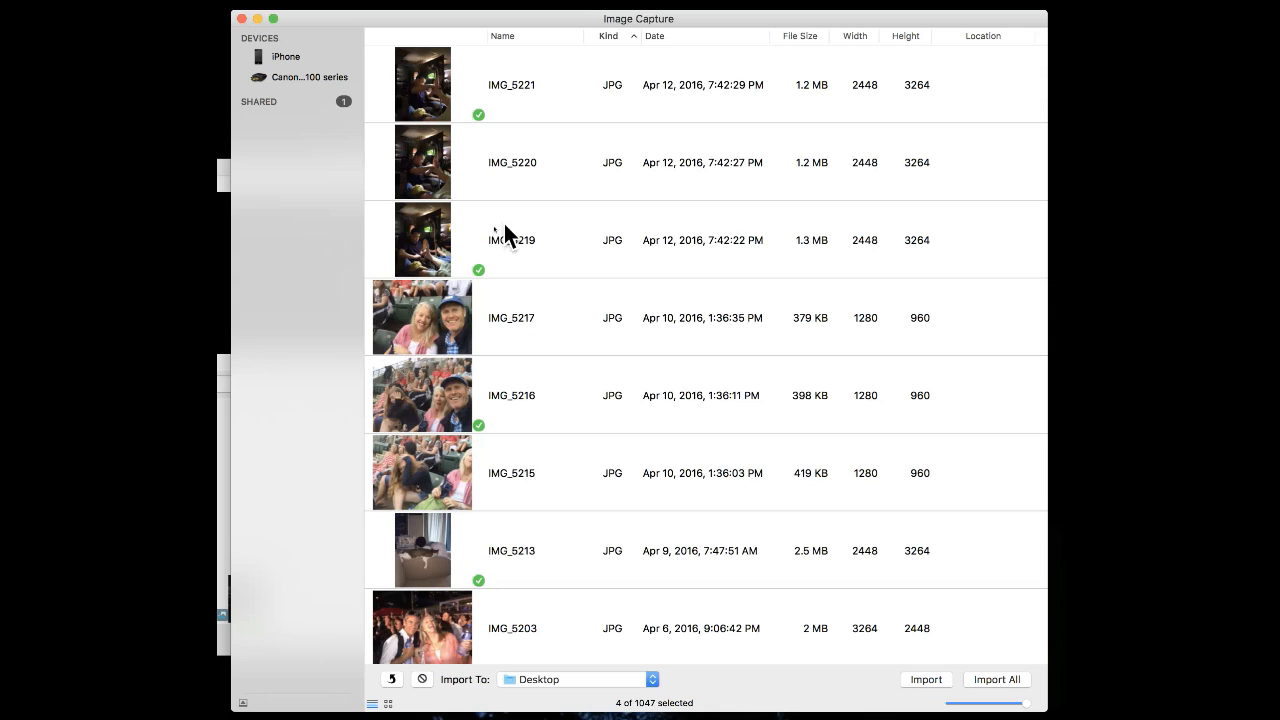
mouse_move(570, 92)
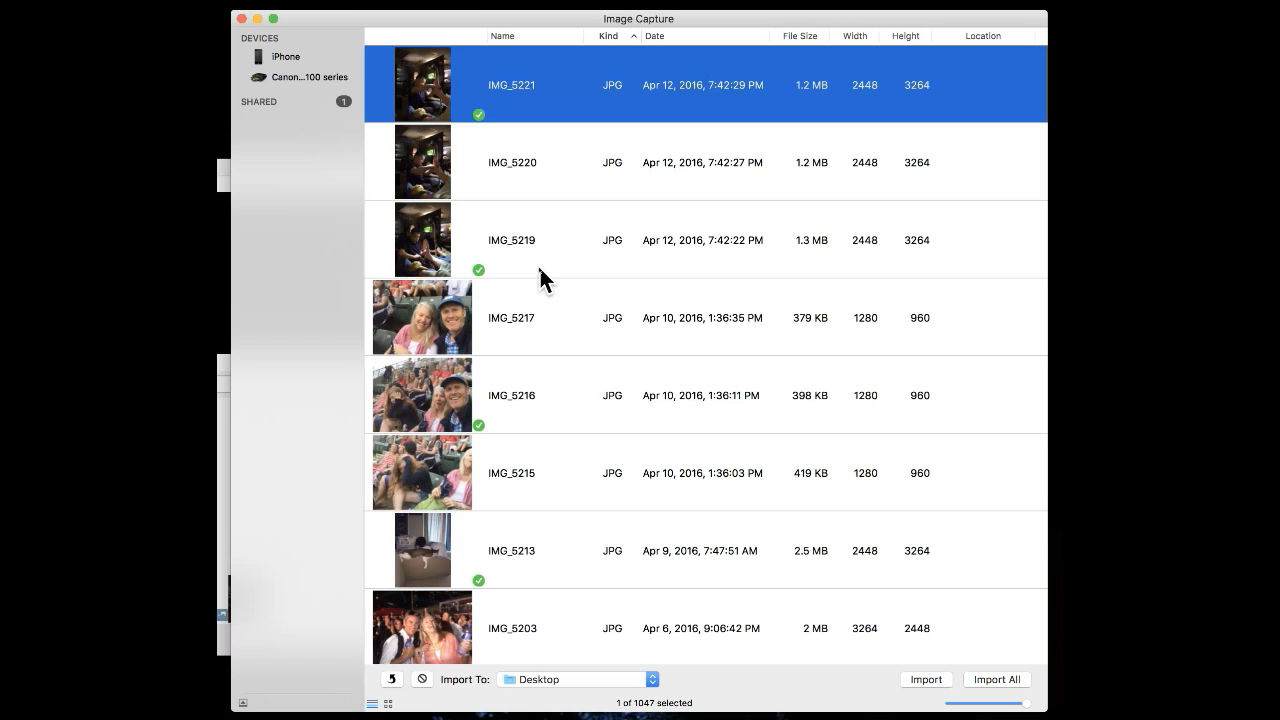
Step: Reselect the four checkmarked, already-imported photos
click(550, 395)
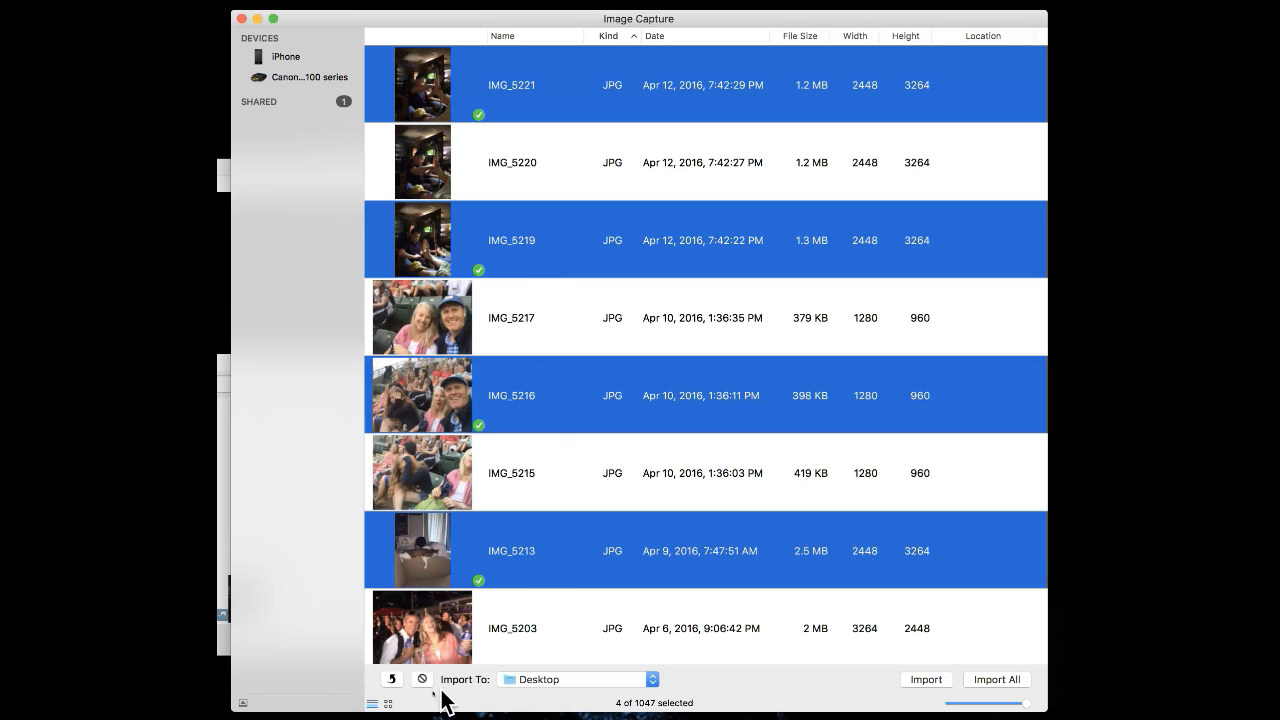
mouse_move(422, 679)
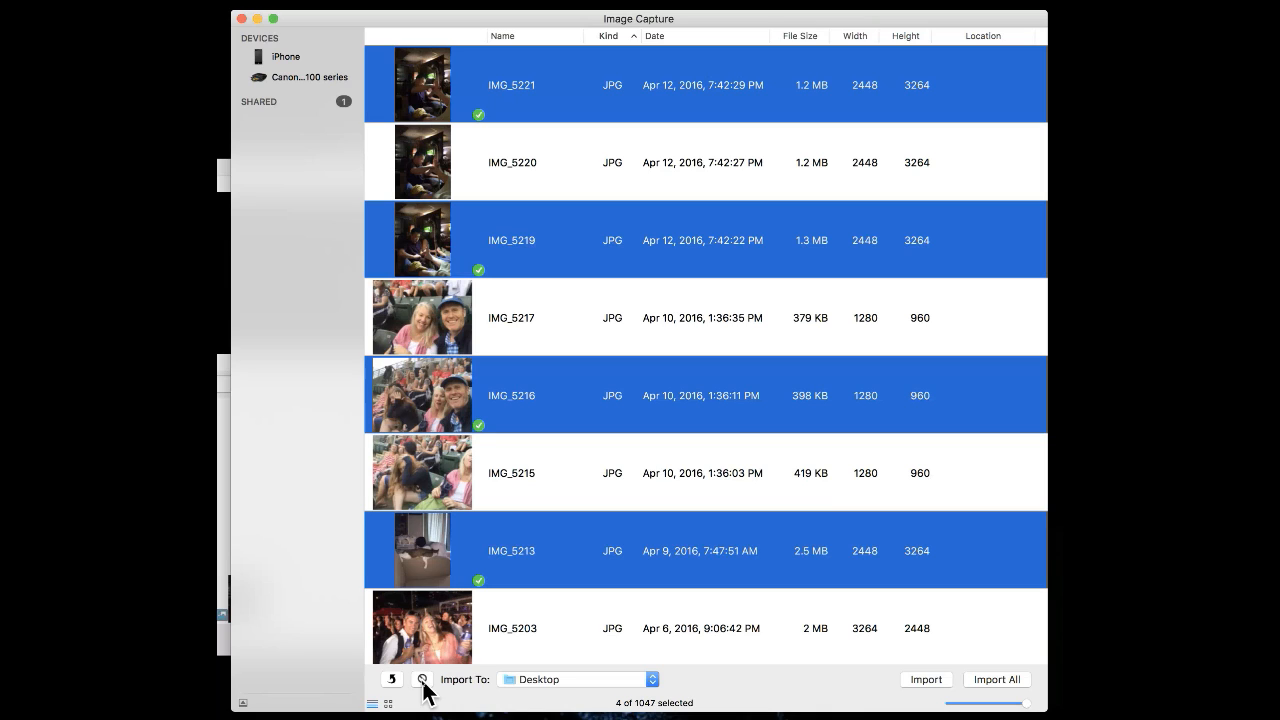
mouse_move(510, 645)
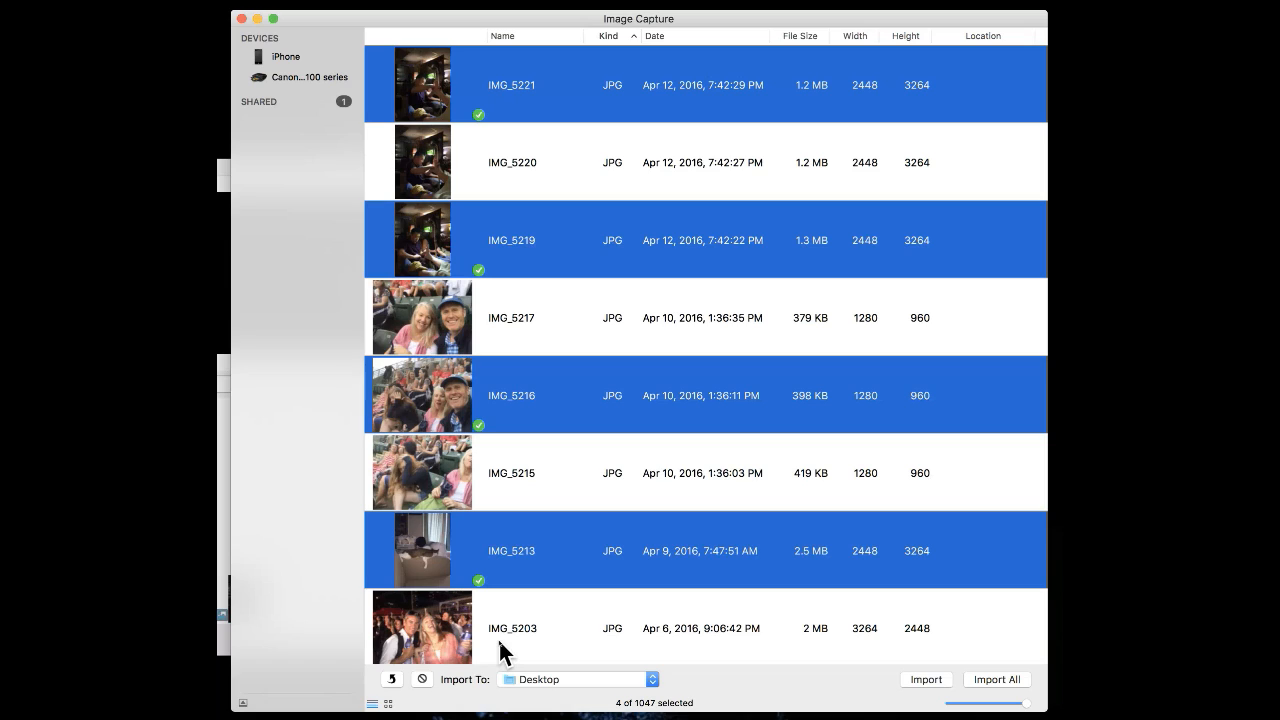
mouse_move(455, 703)
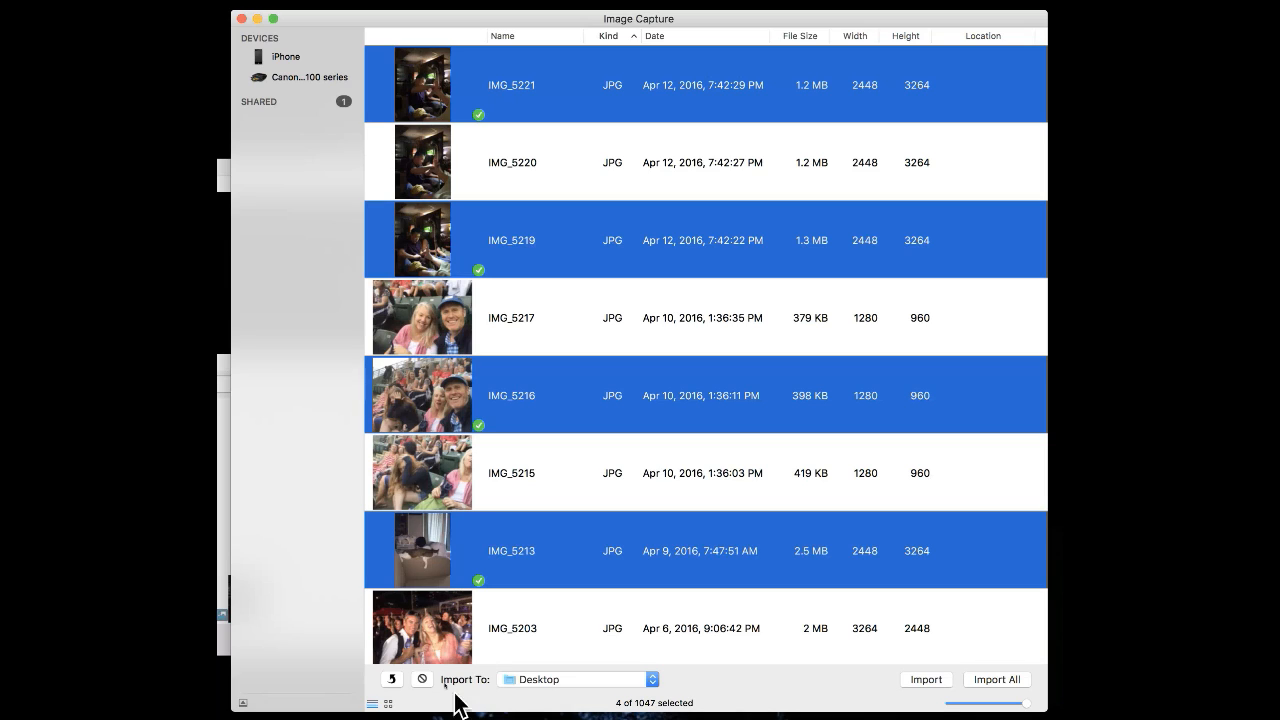
mouse_move(417, 668)
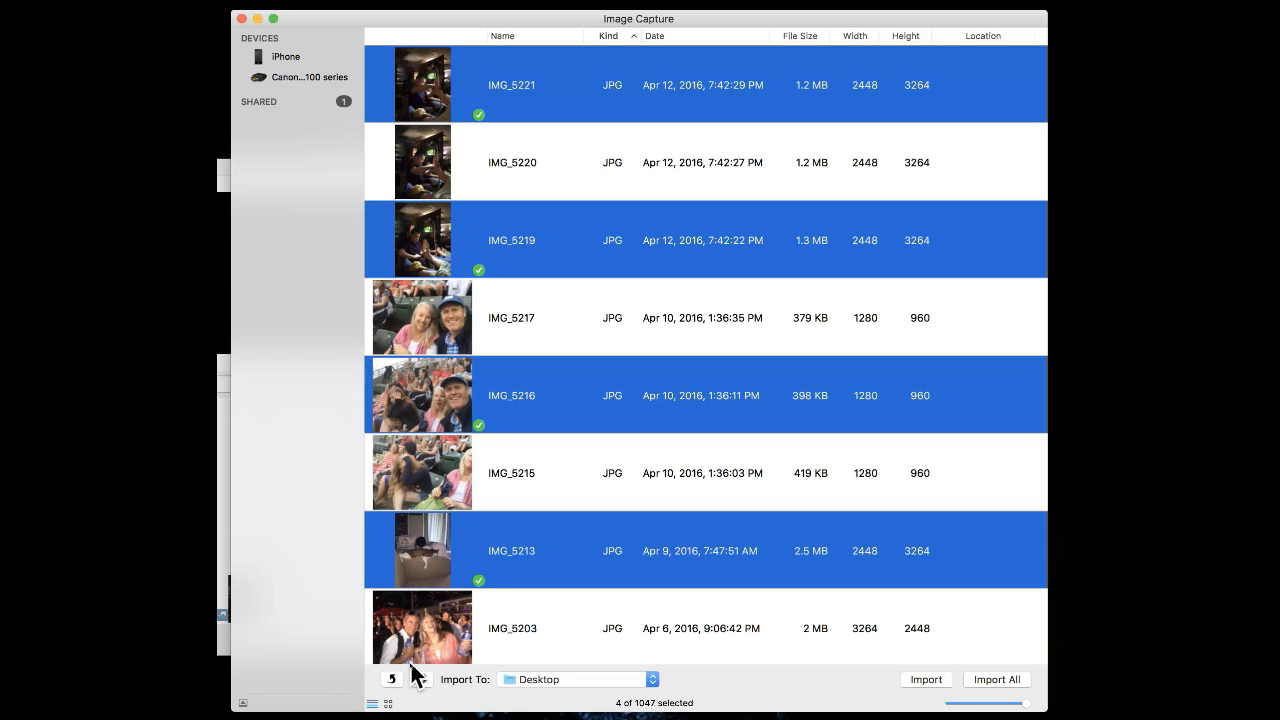
mouse_move(615, 675)
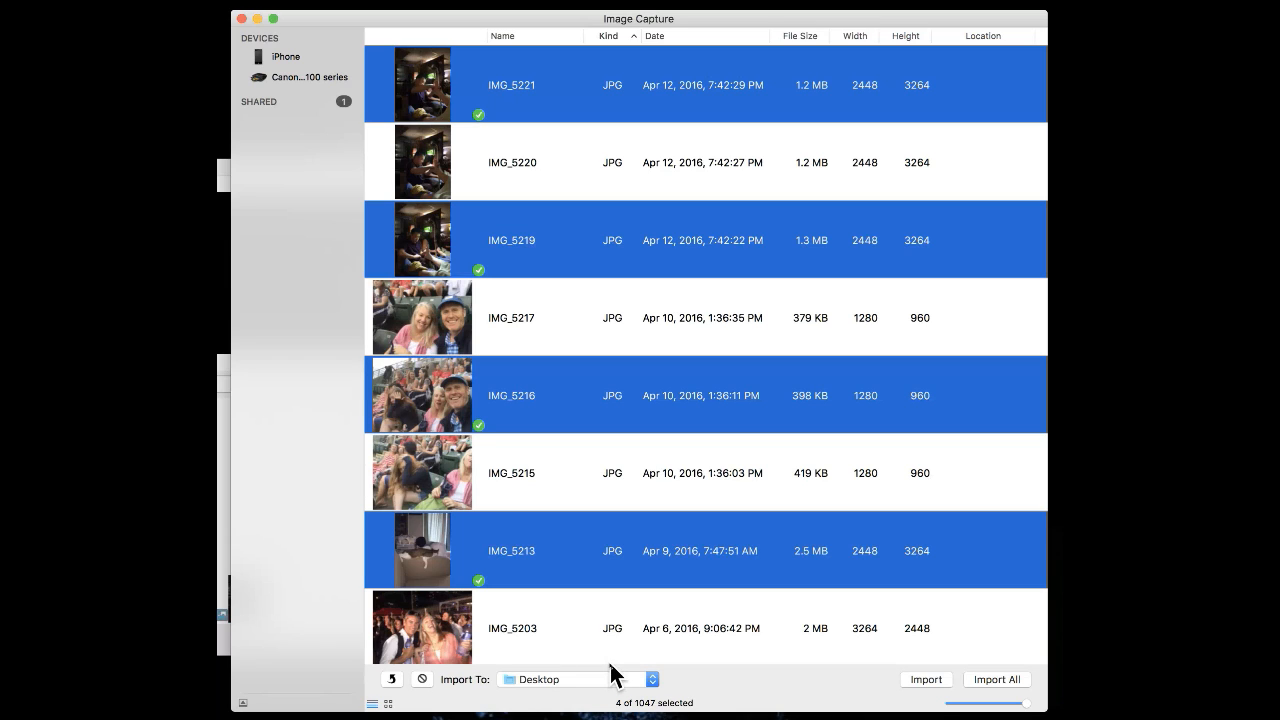